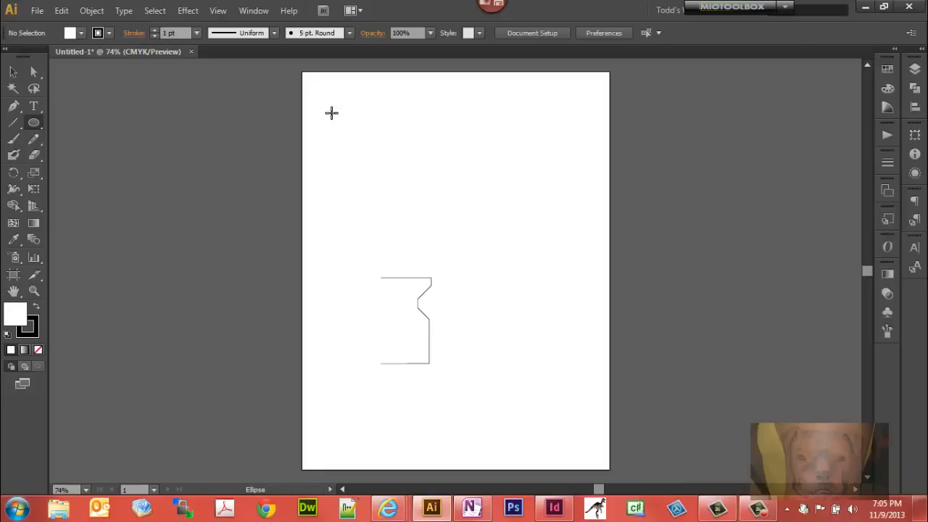
mouse_move(441, 142)
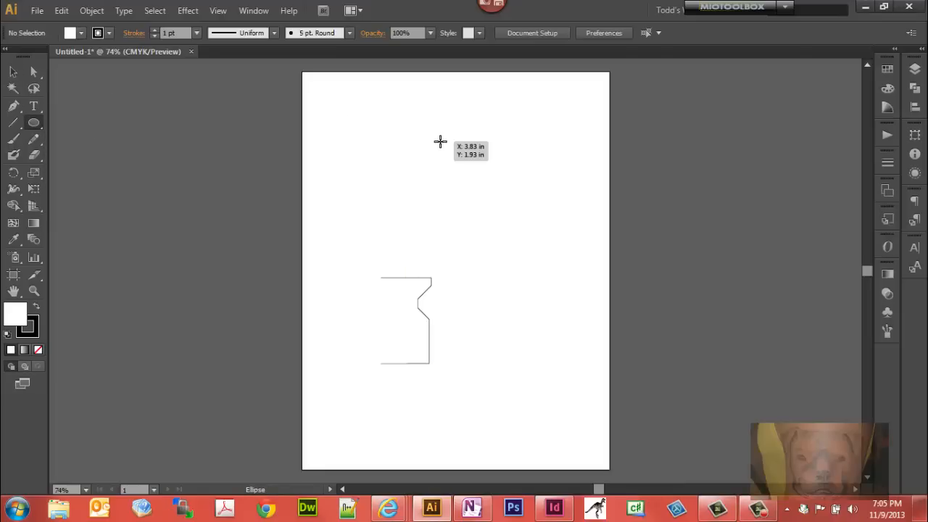
Draw a circle above the profile shape and give it a red fill.
left_click_drag(441, 142, 537, 243)
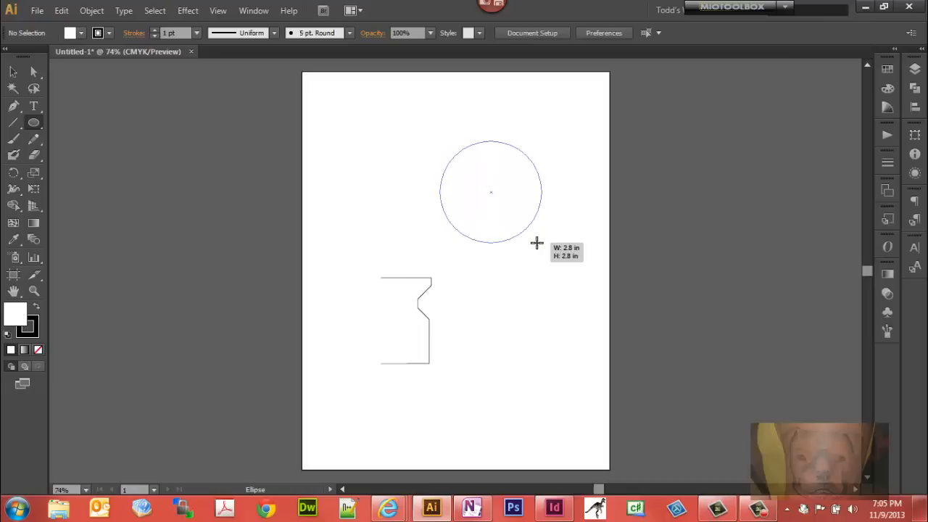
left_click_drag(536, 243, 551, 255)
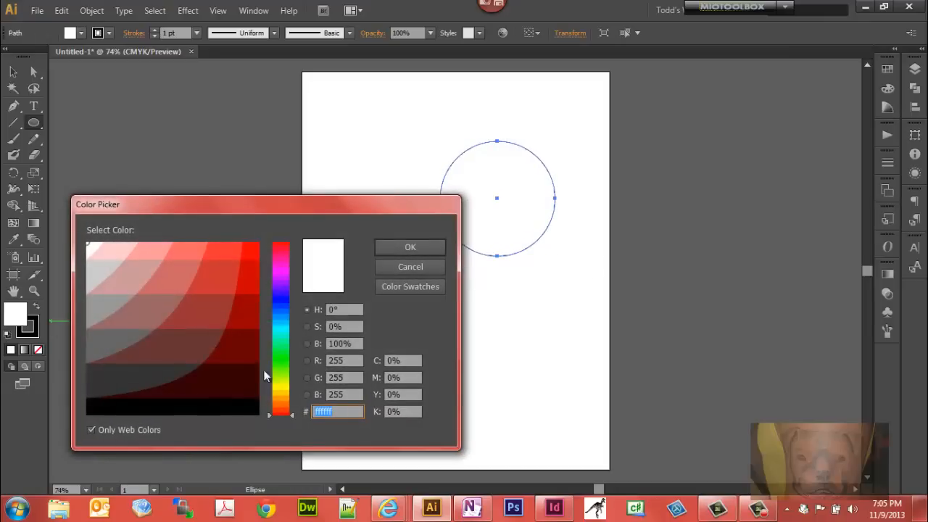
left_click(246, 256)
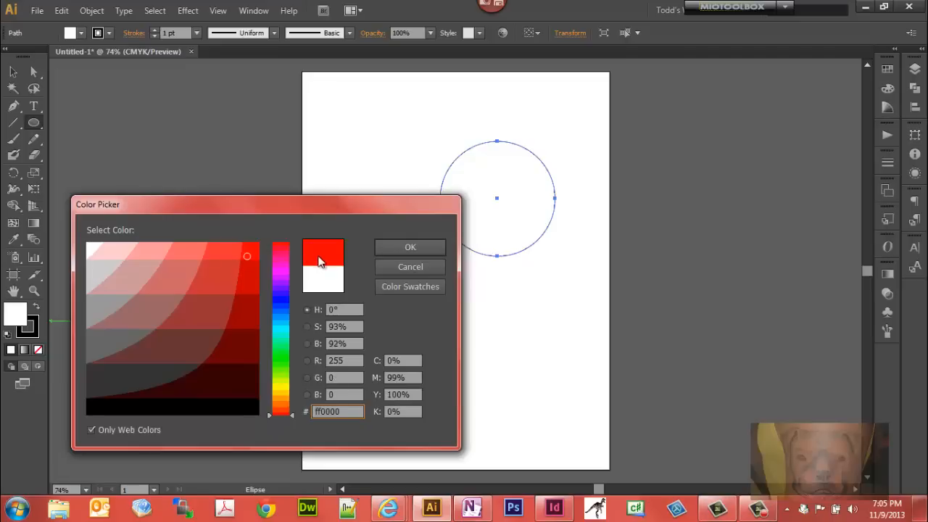
left_click(408, 247)
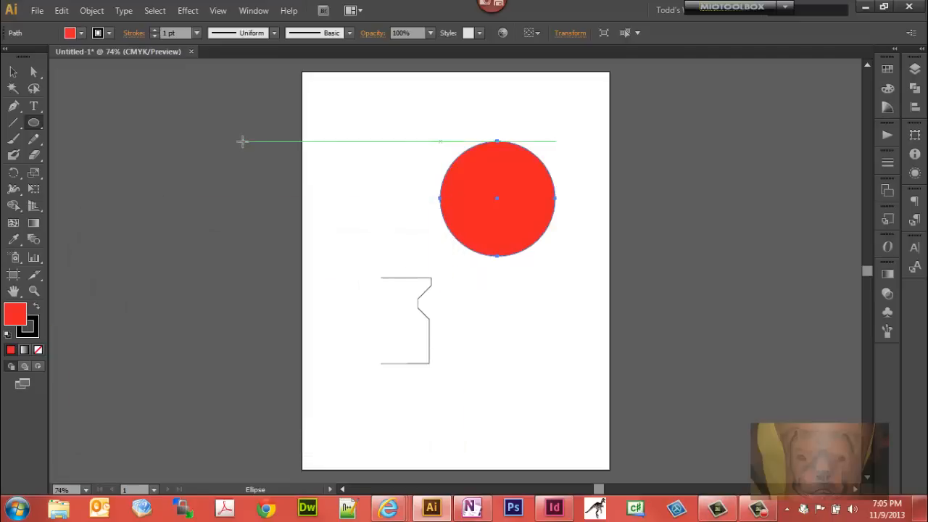
mouse_move(13, 121)
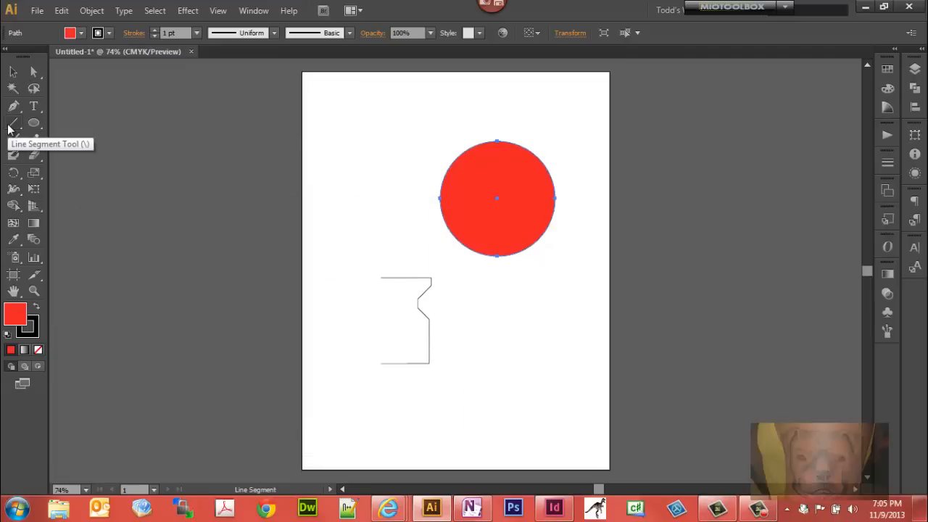
Draw a vertical line through the circle's centre and divide the circle along it, keeping the right half.
left_click(13, 122)
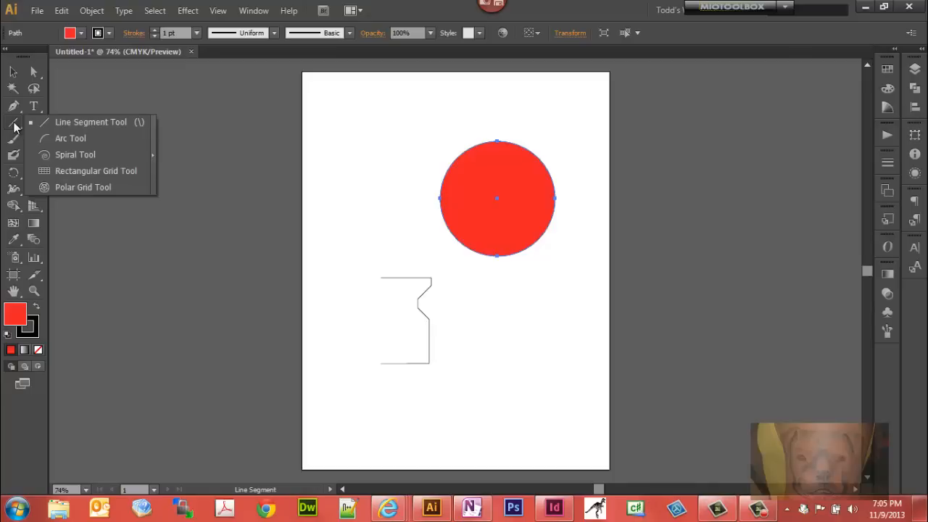
mouse_move(60, 121)
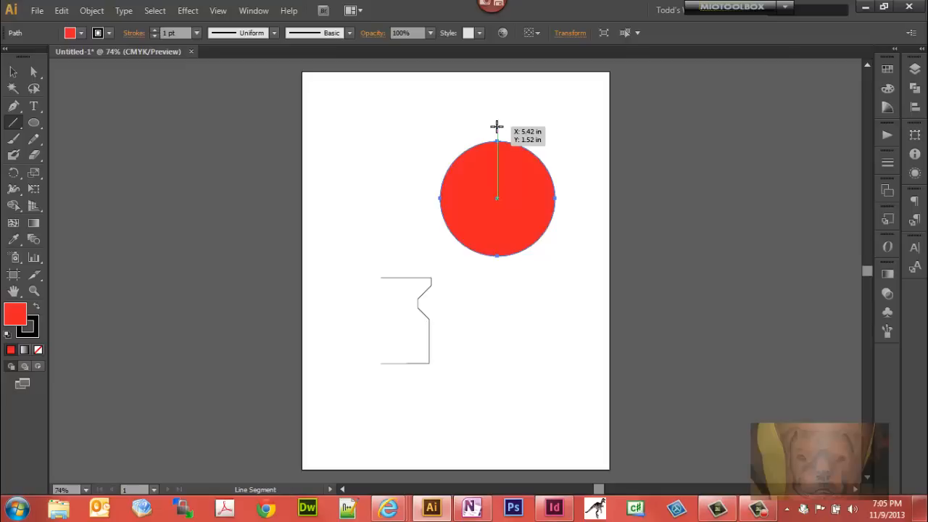
left_click_drag(496, 128, 507, 262)
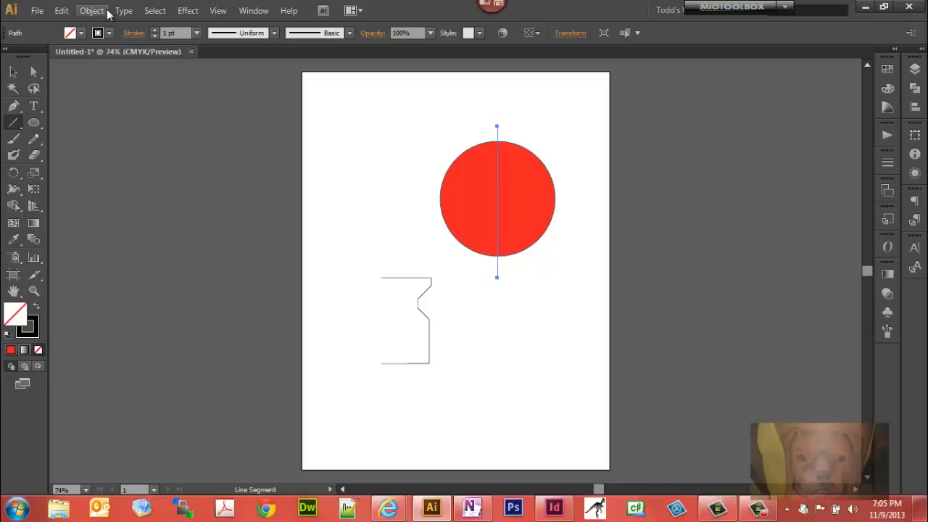
left_click(91, 10)
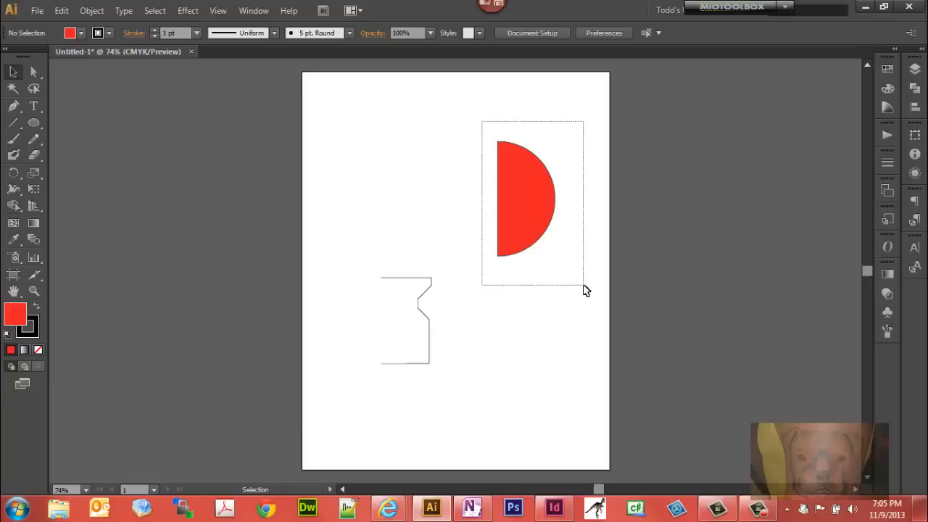
Select the red half circle on its own, ready for a 3D effect.
left_click(522, 200)
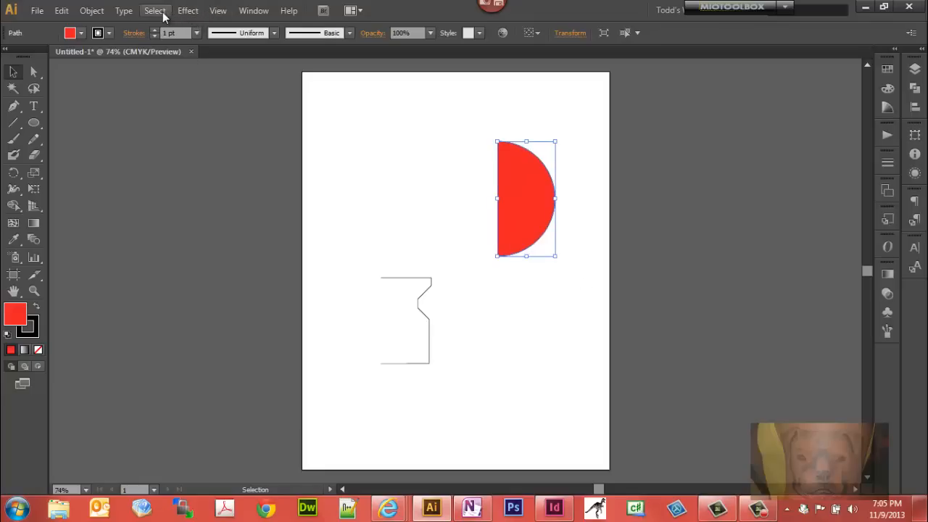
left_click(188, 10)
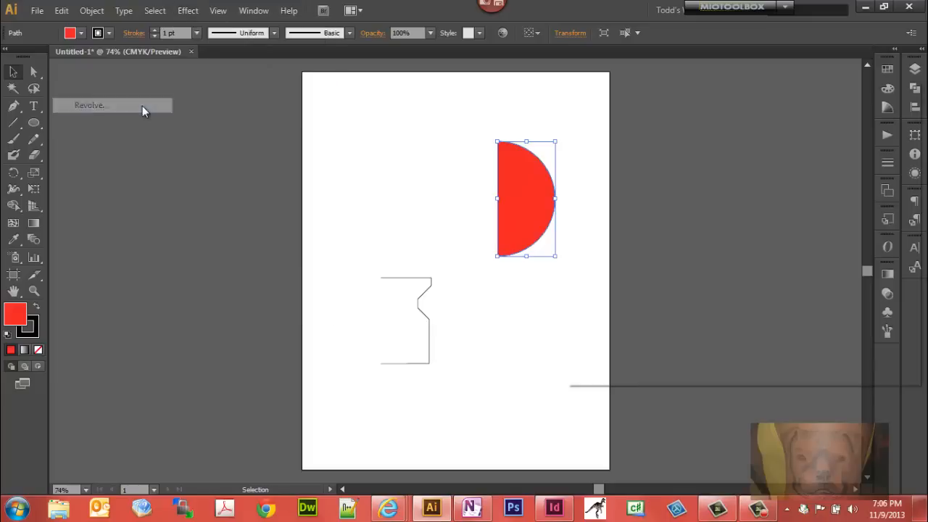
Apply Effect > 3D > Revolve with Preview on, turning the red half circle into a plastic-shaded sphere.
left_click(90, 104)
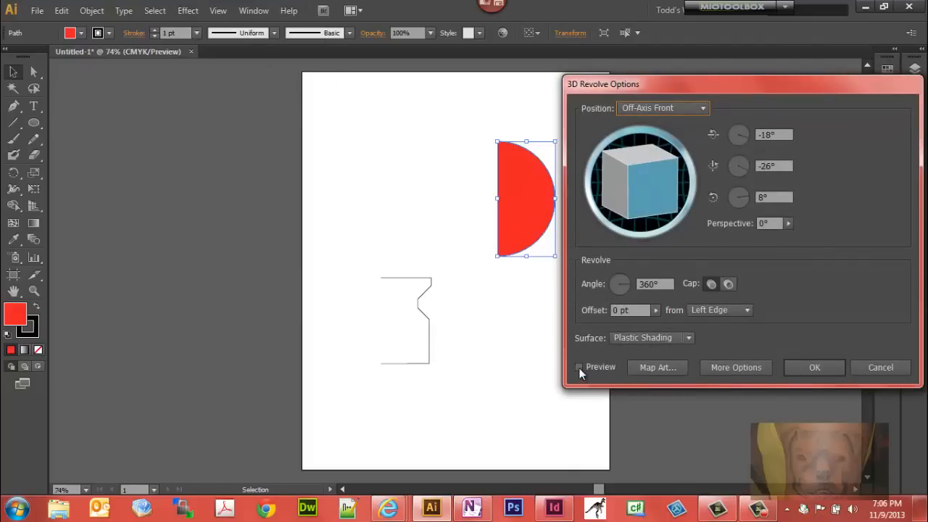
left_click(580, 367)
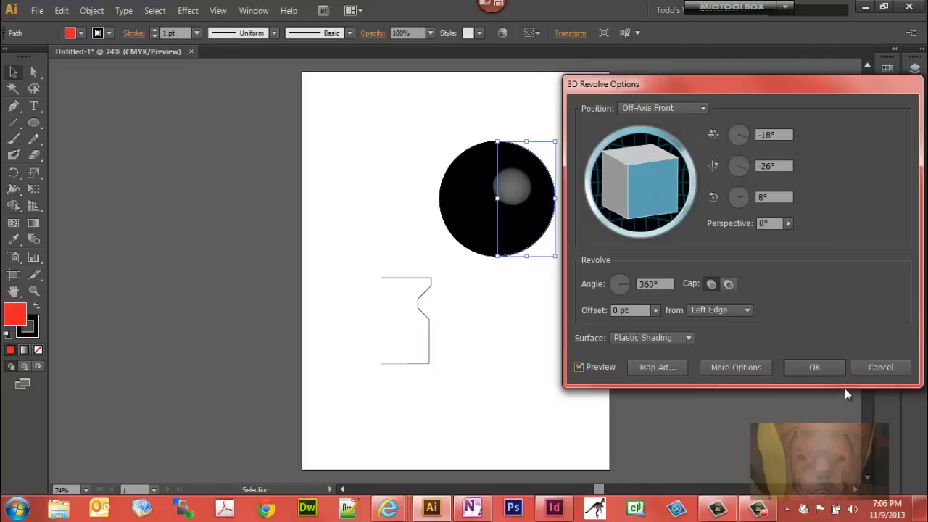
mouse_move(131, 383)
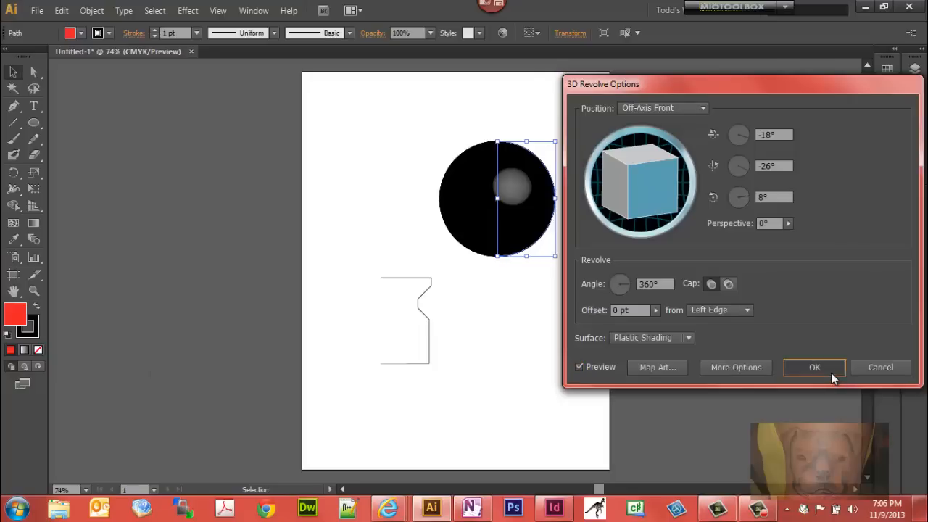
left_click(815, 367)
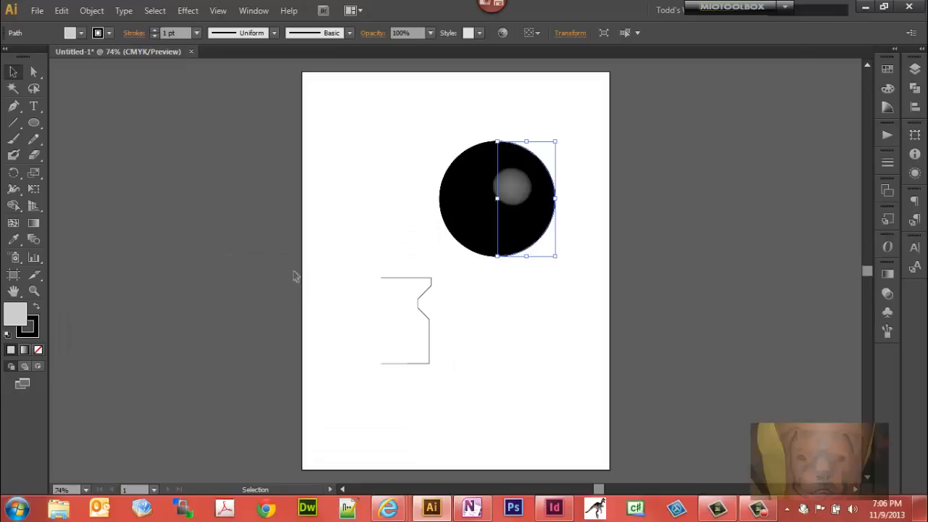
mouse_move(592, 268)
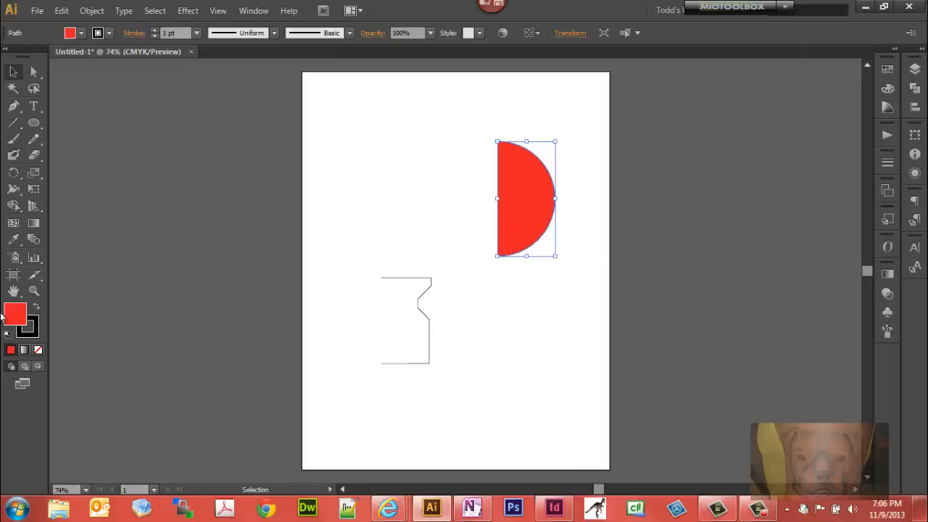
Undo the revolve and change the half circle's fill from red to white.
double_click(16, 313)
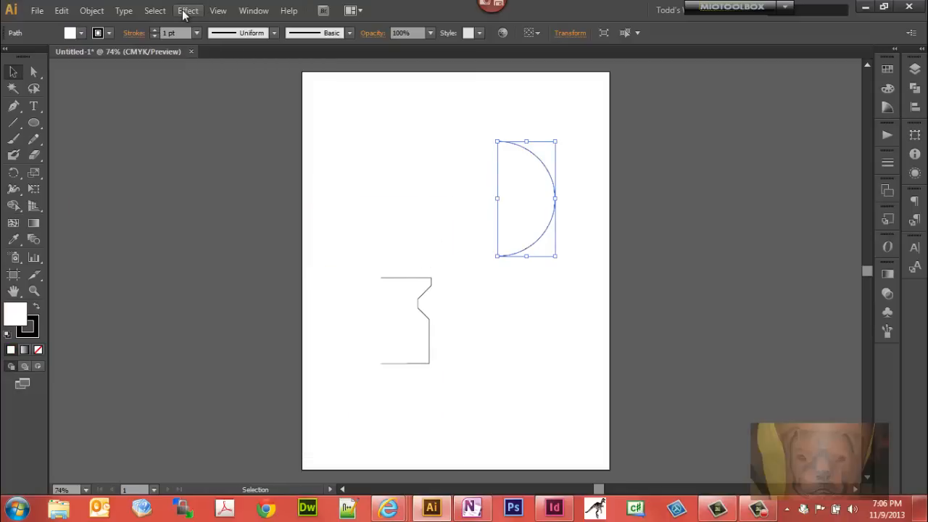
Revolve the white half circle again into a softly shaded grey-white 3D sphere.
left_click(188, 10)
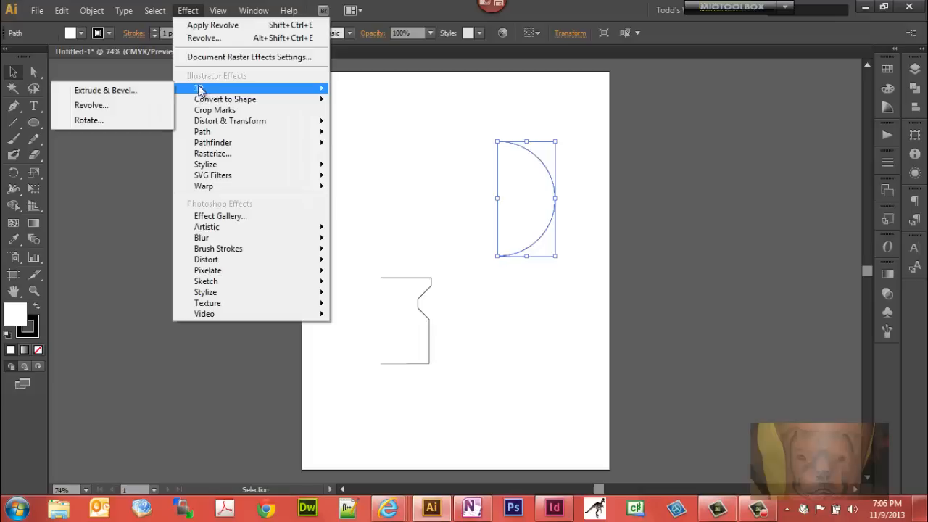
left_click(90, 104)
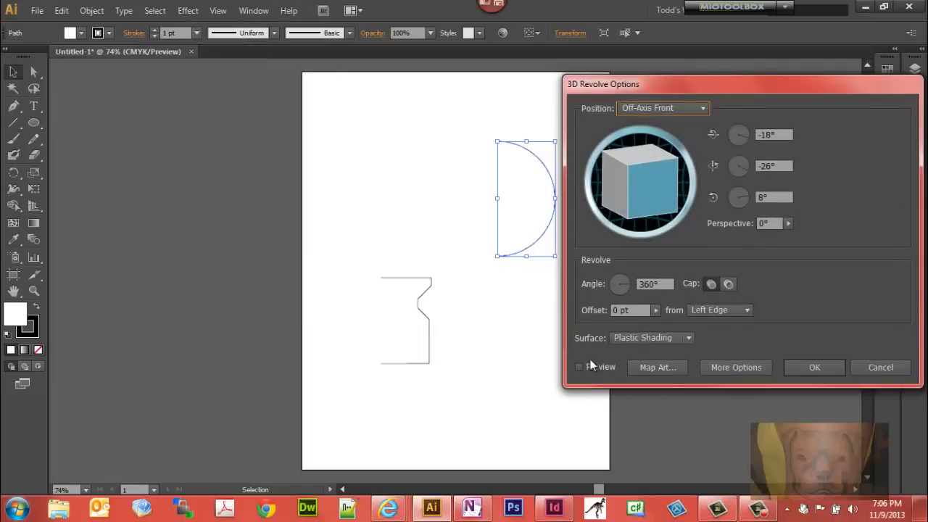
left_click(580, 367)
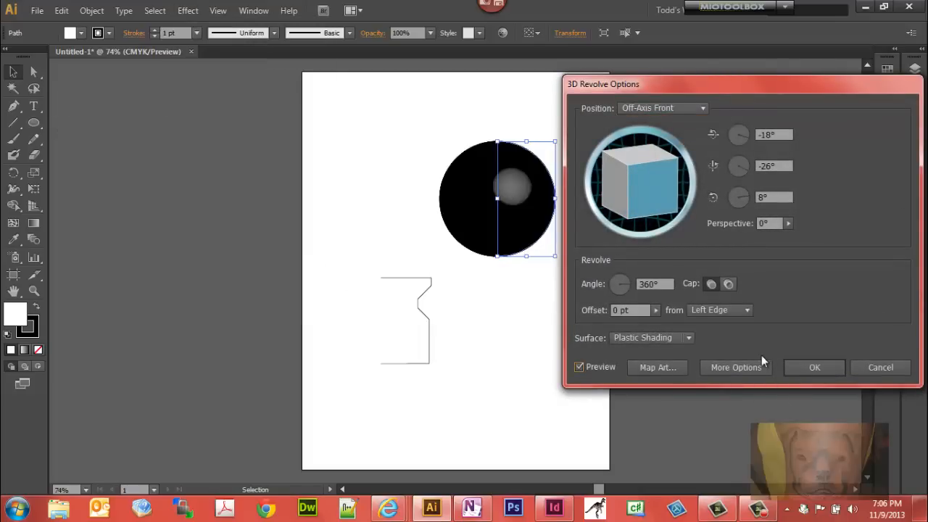
left_click(814, 367)
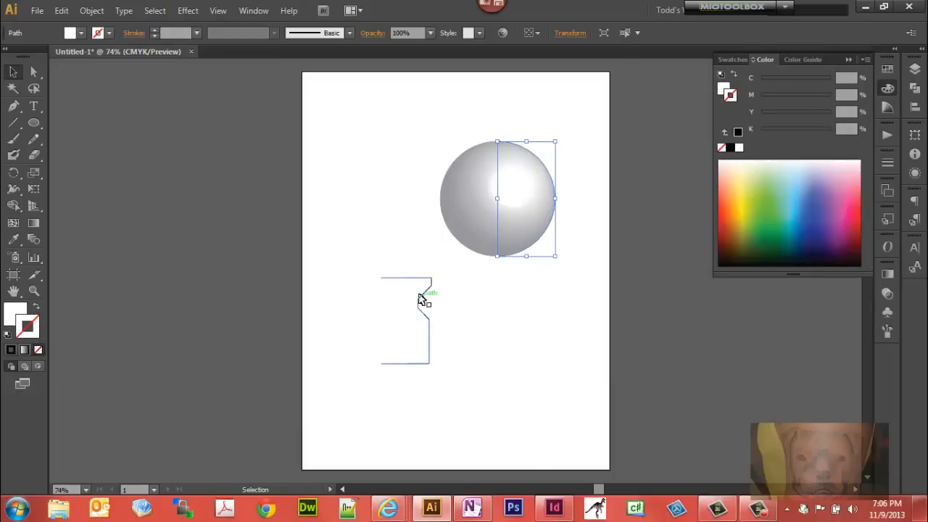
Select the notched vase profile path below the finished sphere.
left_click(377, 252)
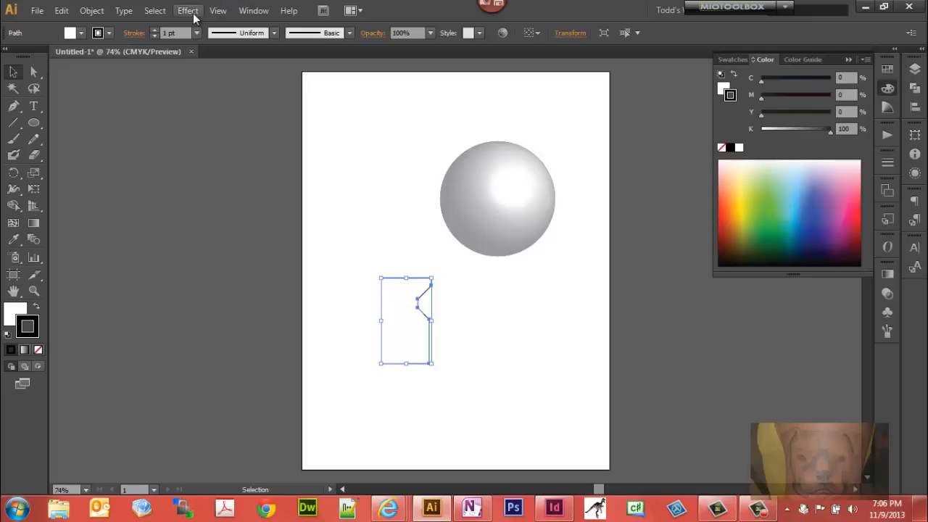
Revolve the profile path with Preview on into a shaded grey 3D vase beside the sphere.
left_click(189, 10)
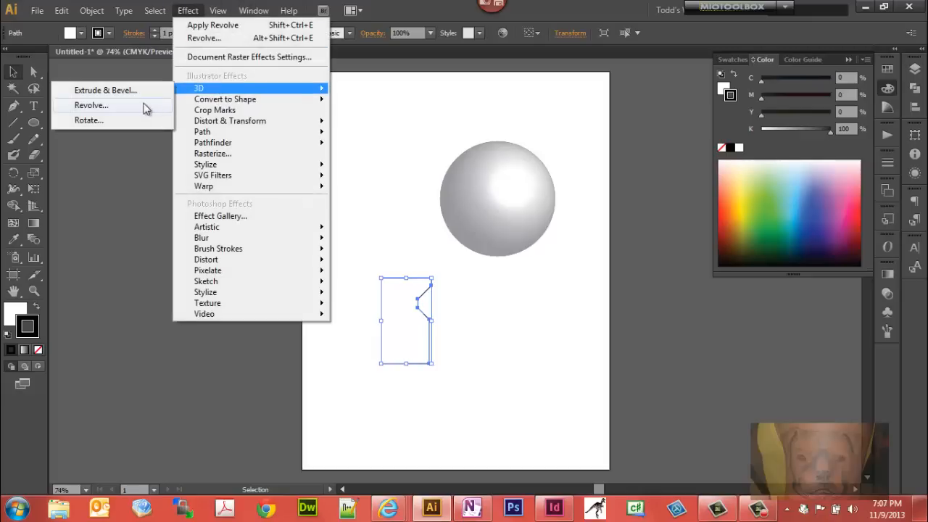
left_click(90, 105)
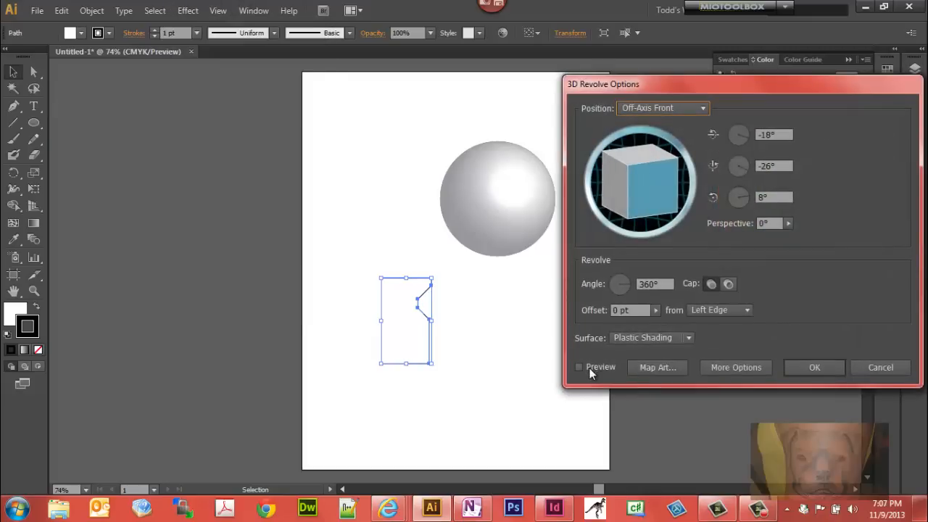
left_click(578, 367)
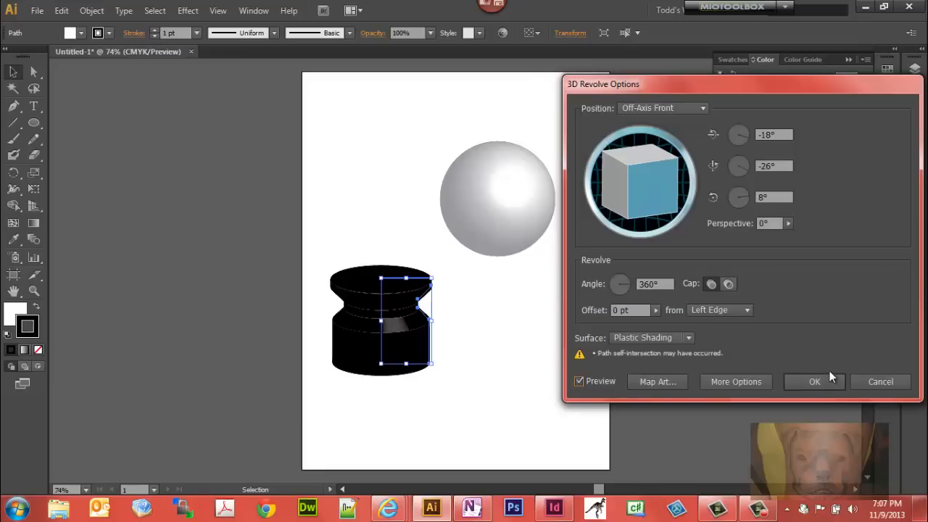
mouse_move(812, 424)
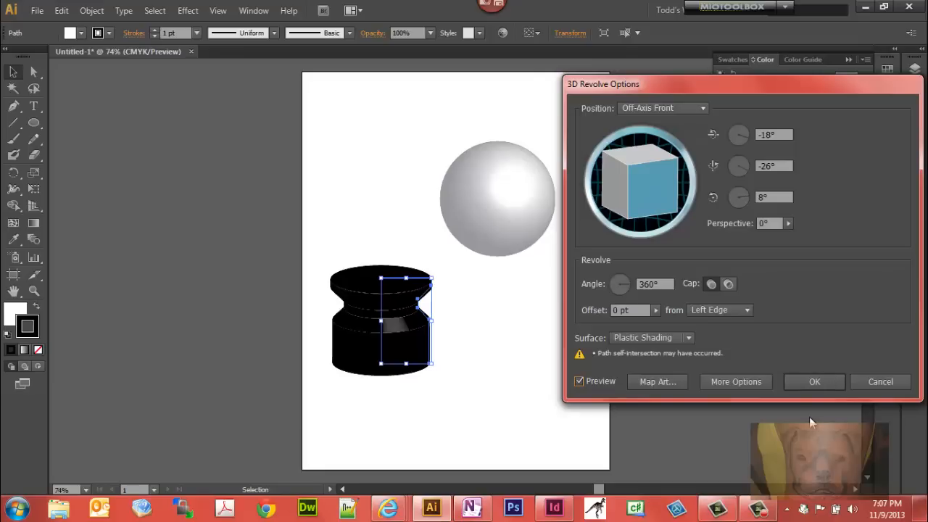
mouse_move(113, 342)
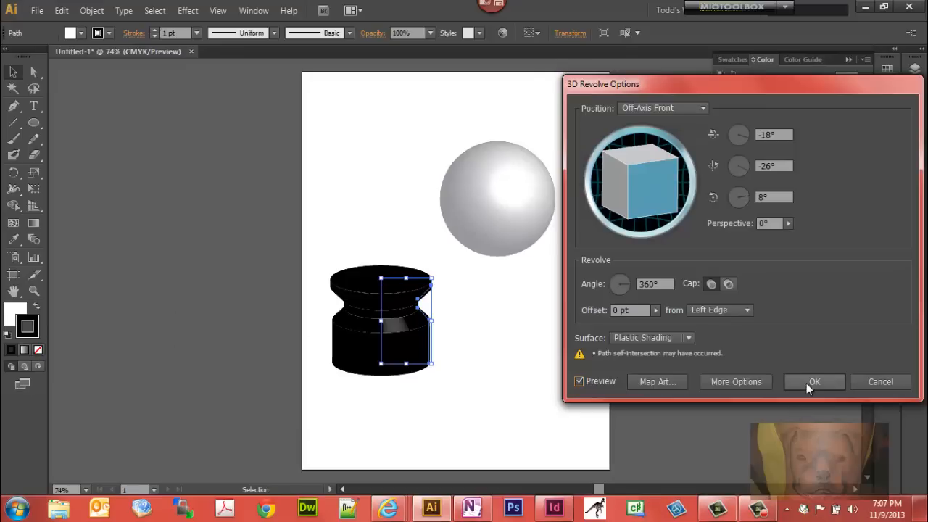
left_click(815, 381)
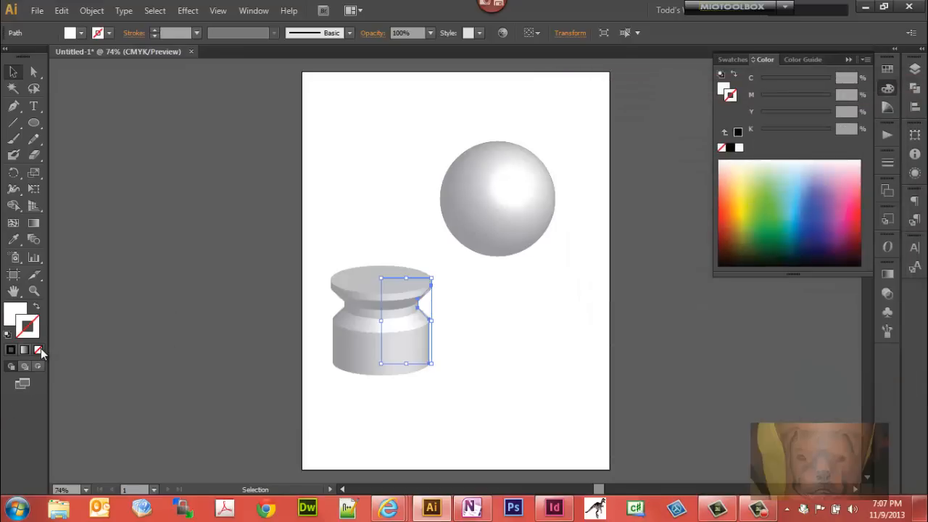